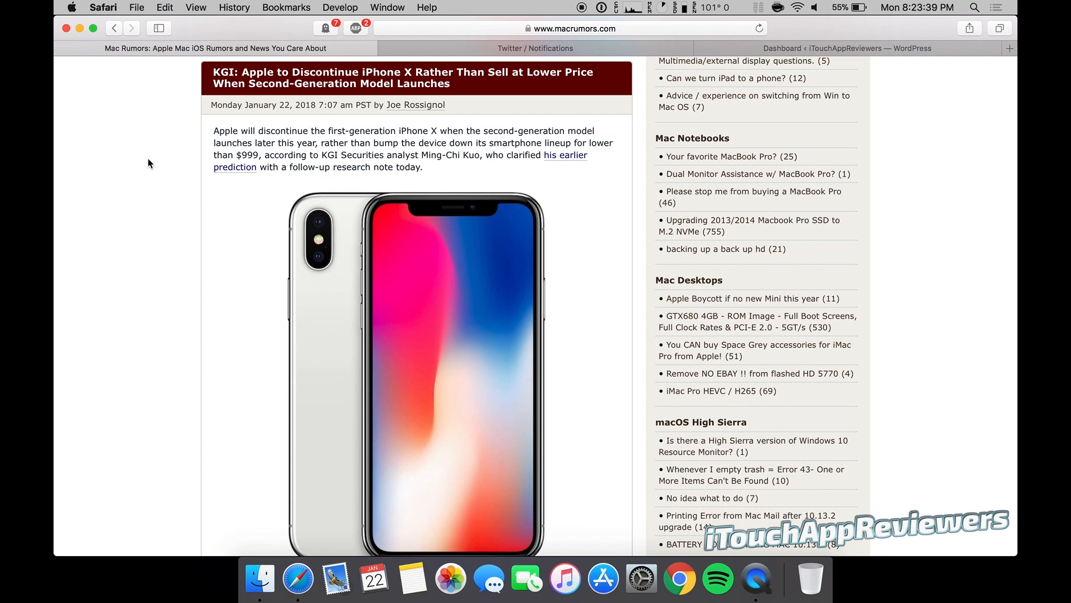
mouse_move(404, 150)
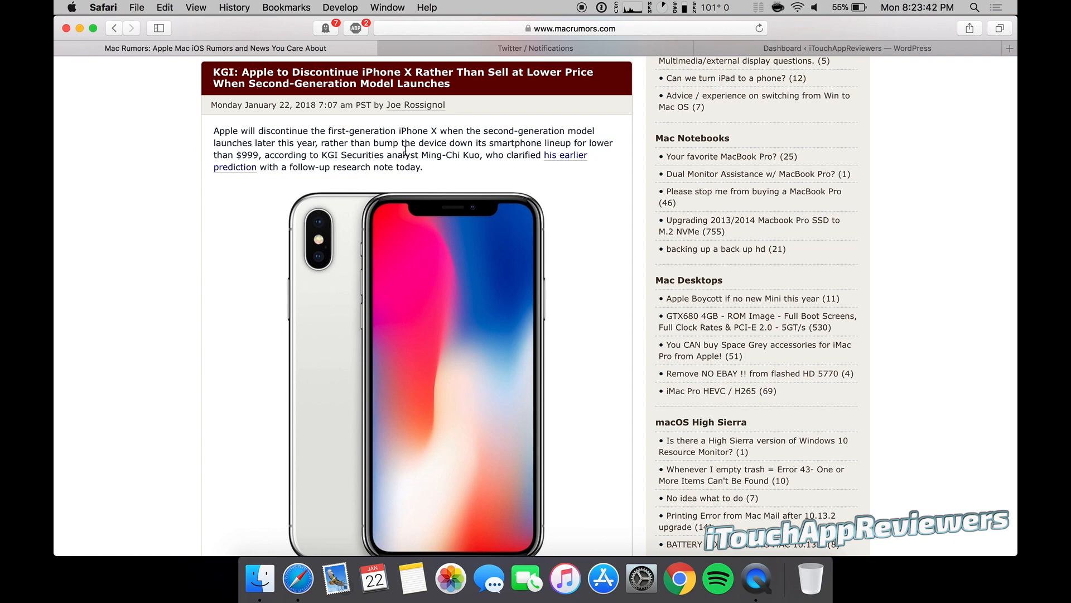
mouse_move(303, 177)
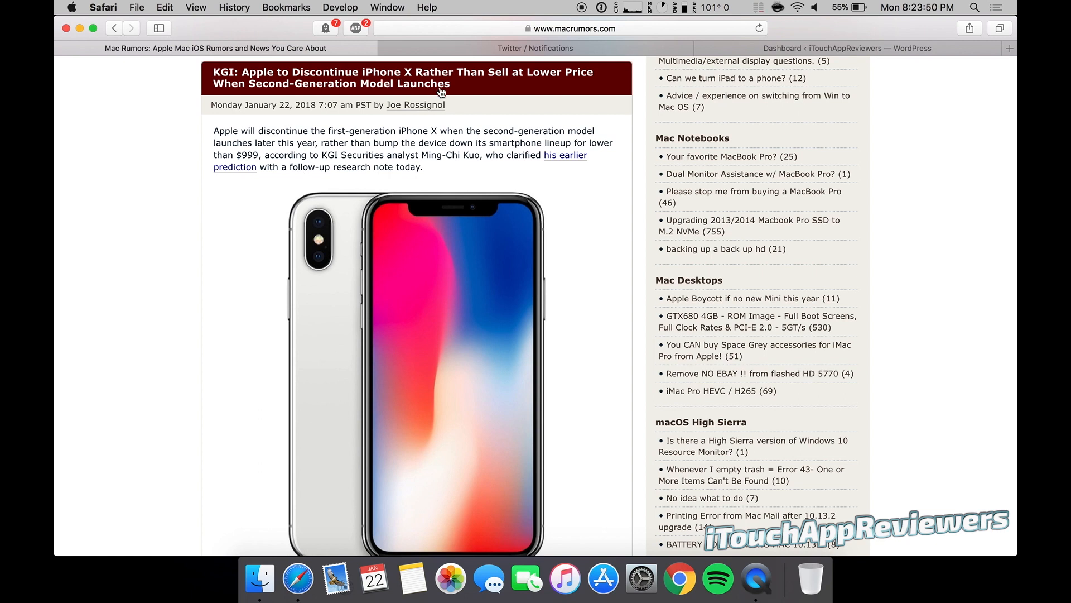
mouse_move(499, 98)
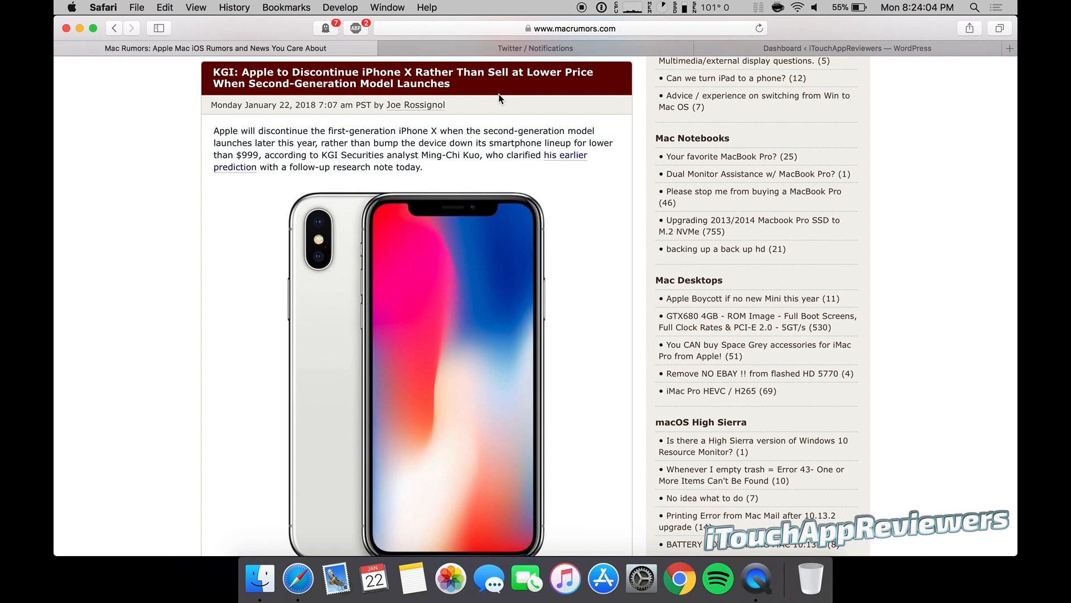
mouse_move(380, 248)
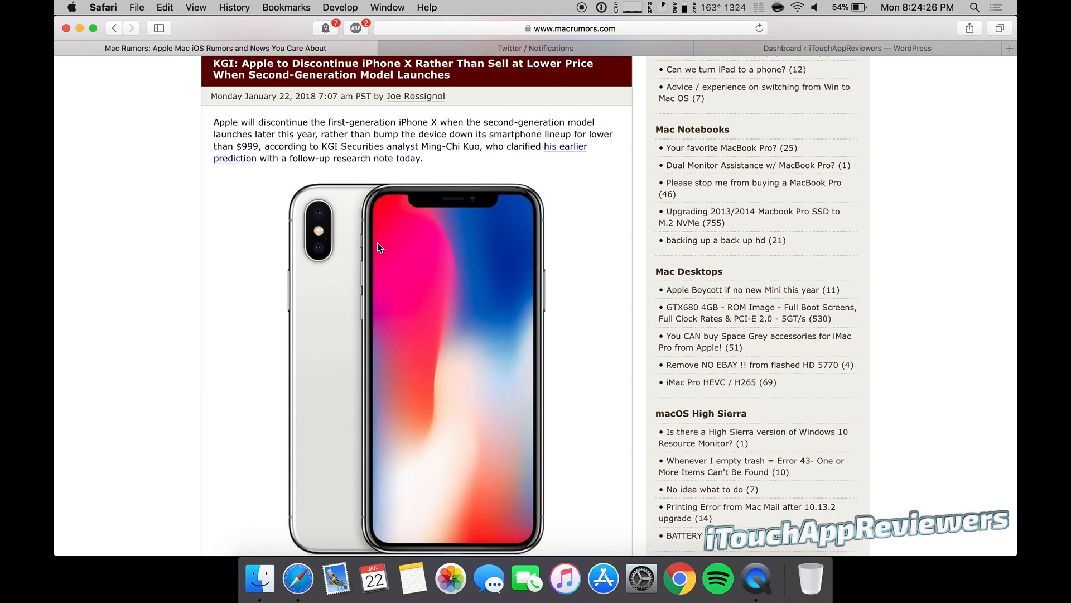
Step: Scroll to the article's end showing the iPhone lineup prices, tags and 346-comment count
scroll("down", 3)
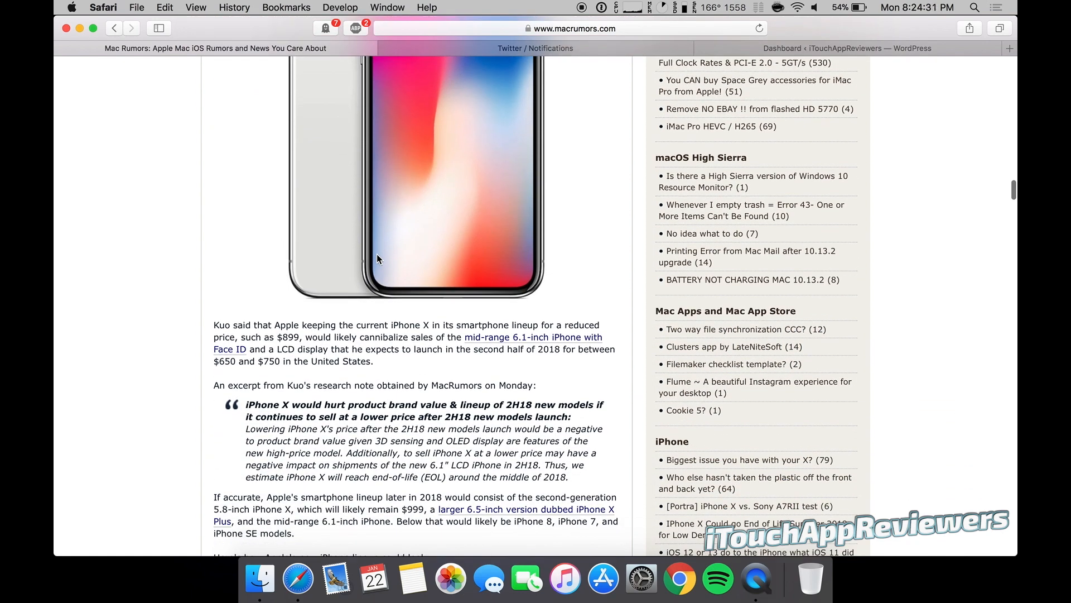
scroll("down", 3)
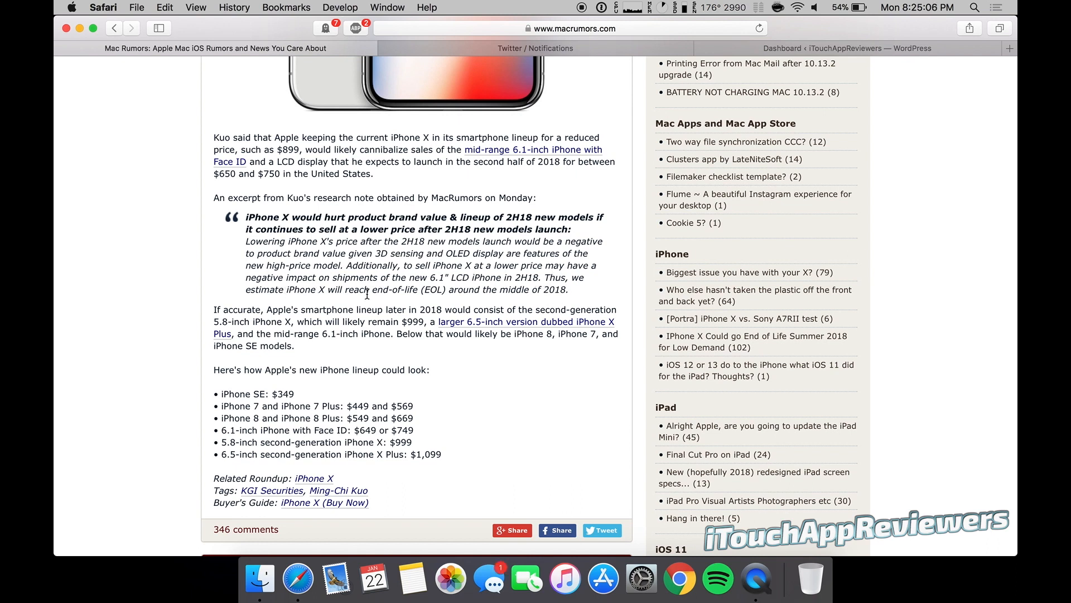
mouse_move(533, 336)
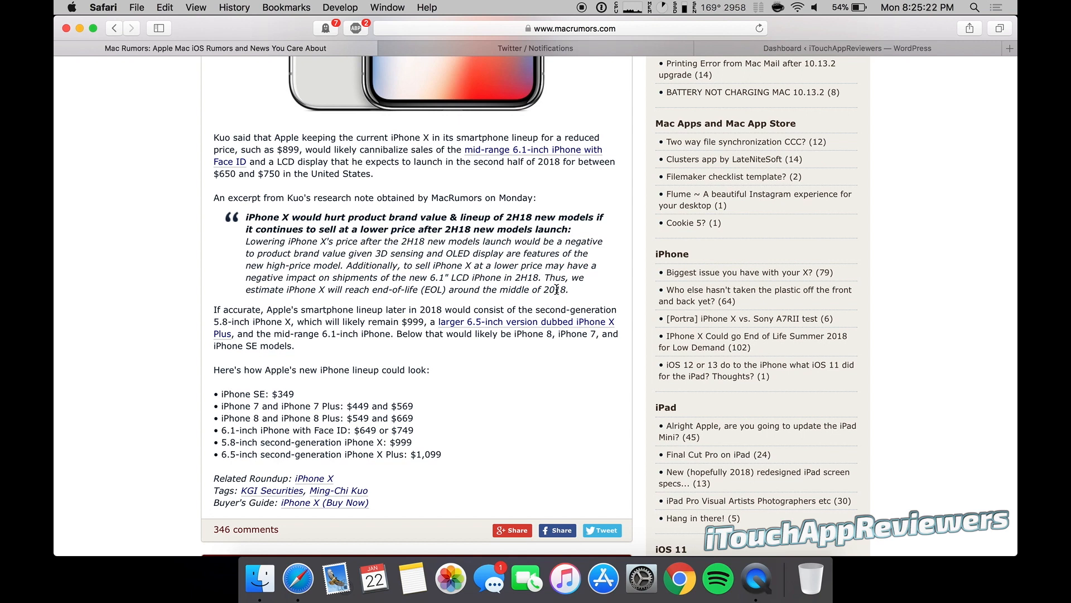
scroll("up", 3)
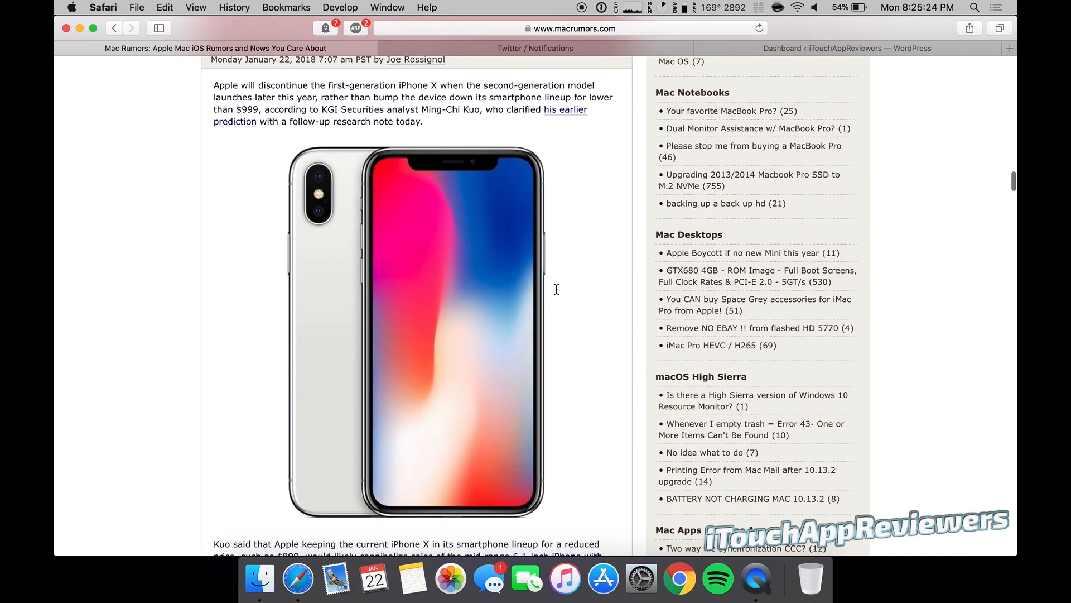
mouse_move(402, 158)
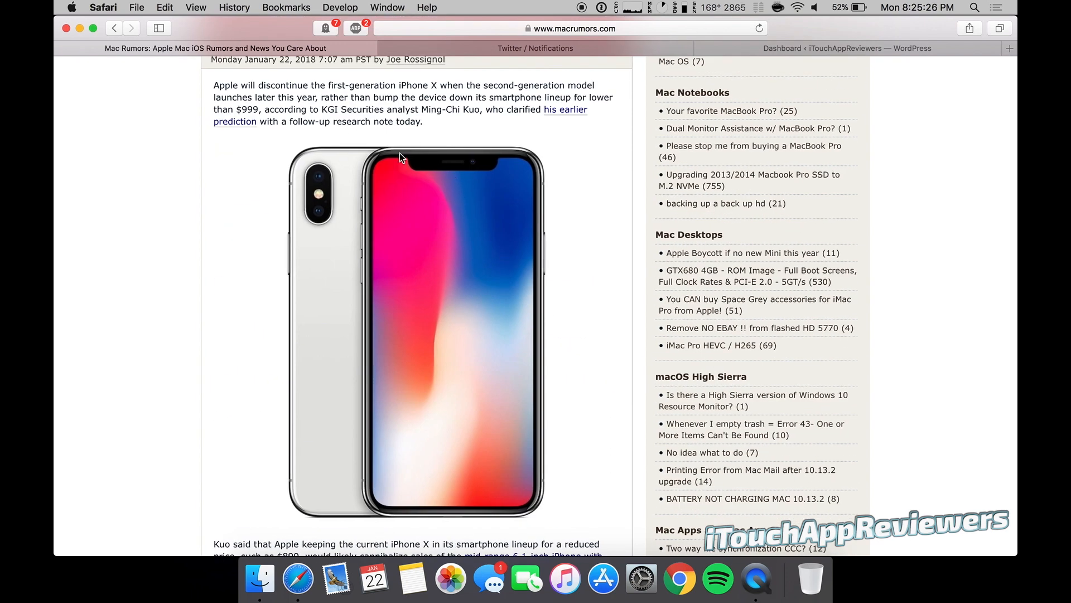
mouse_move(558, 206)
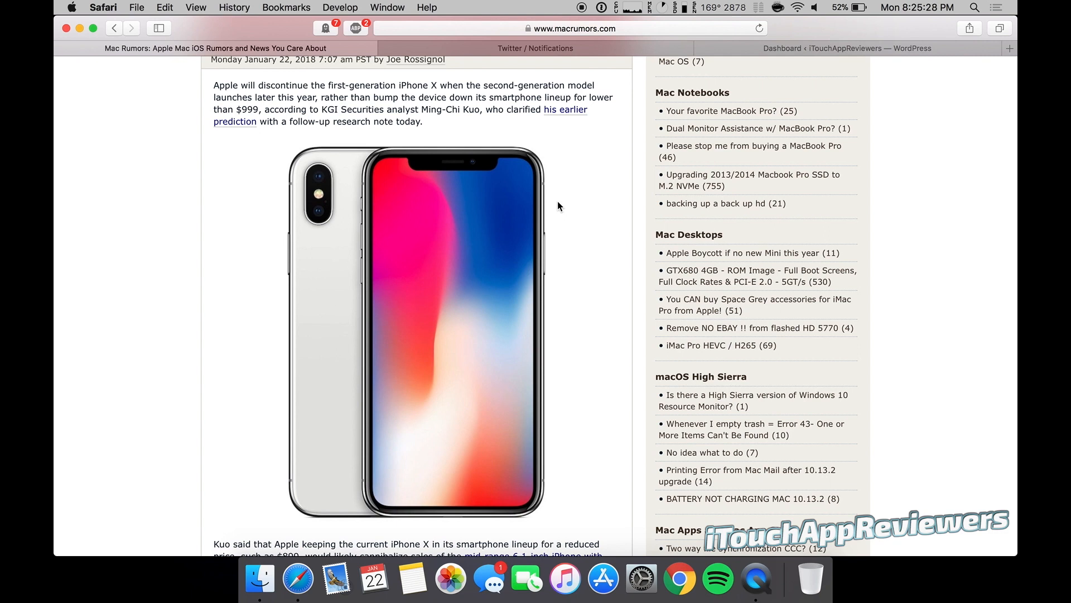
scroll("down", 3)
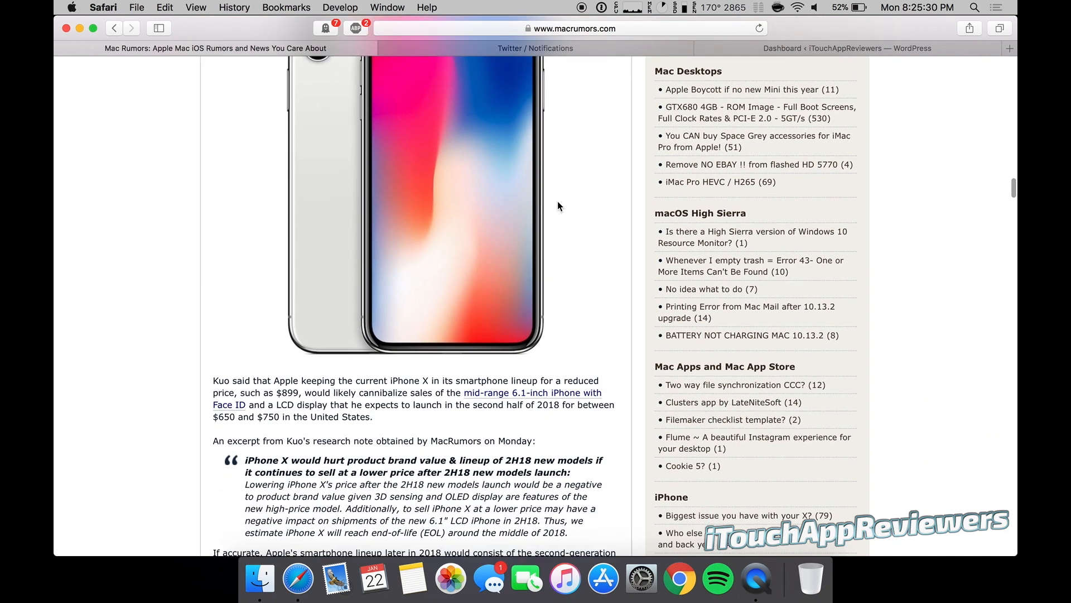
scroll("down", 3)
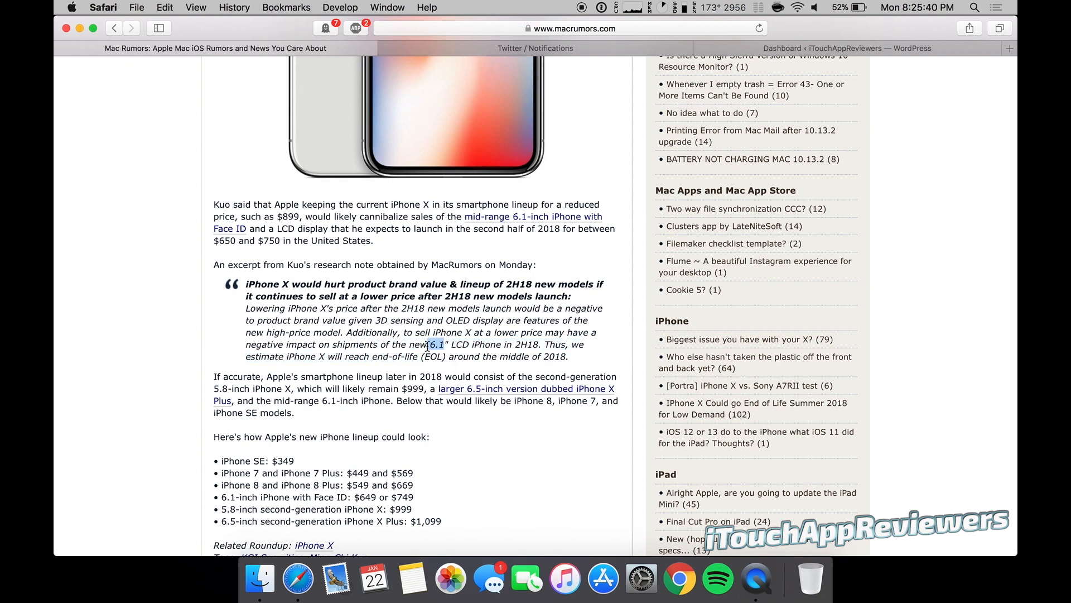
scroll("down", 3)
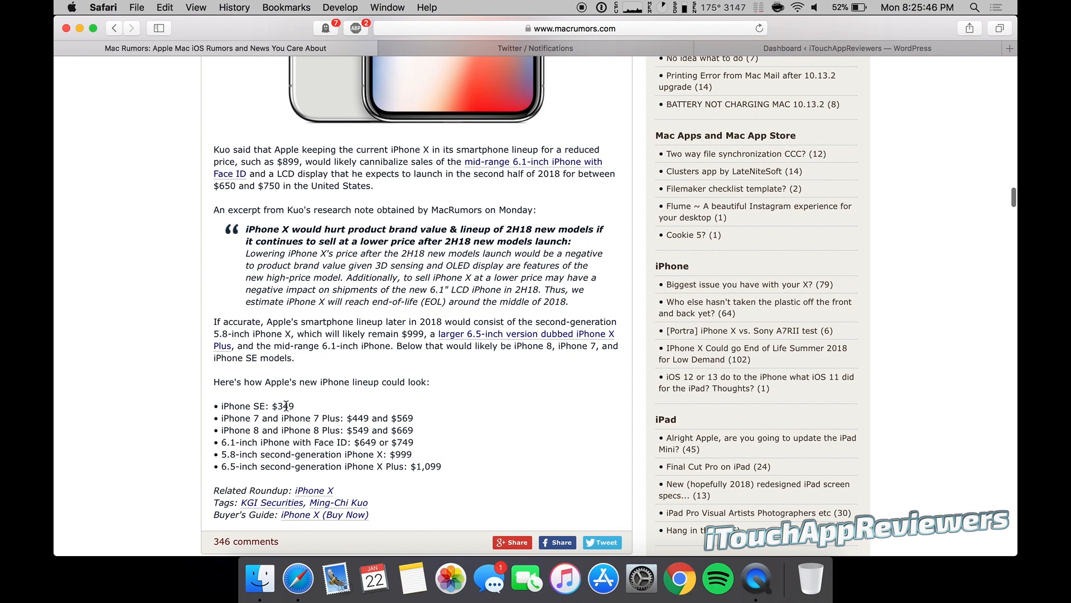
mouse_move(389, 415)
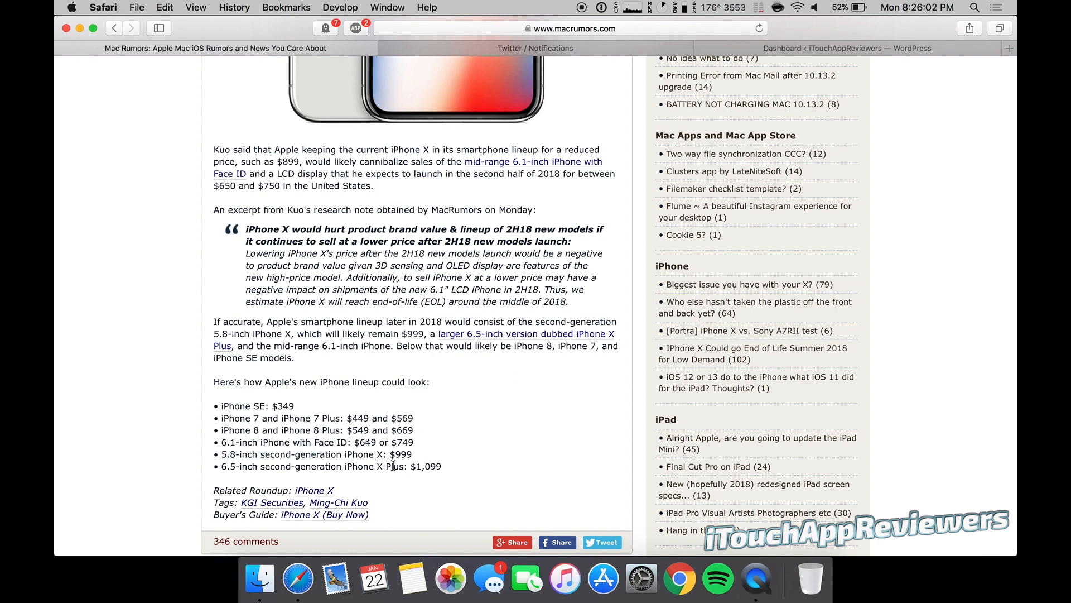
mouse_move(484, 492)
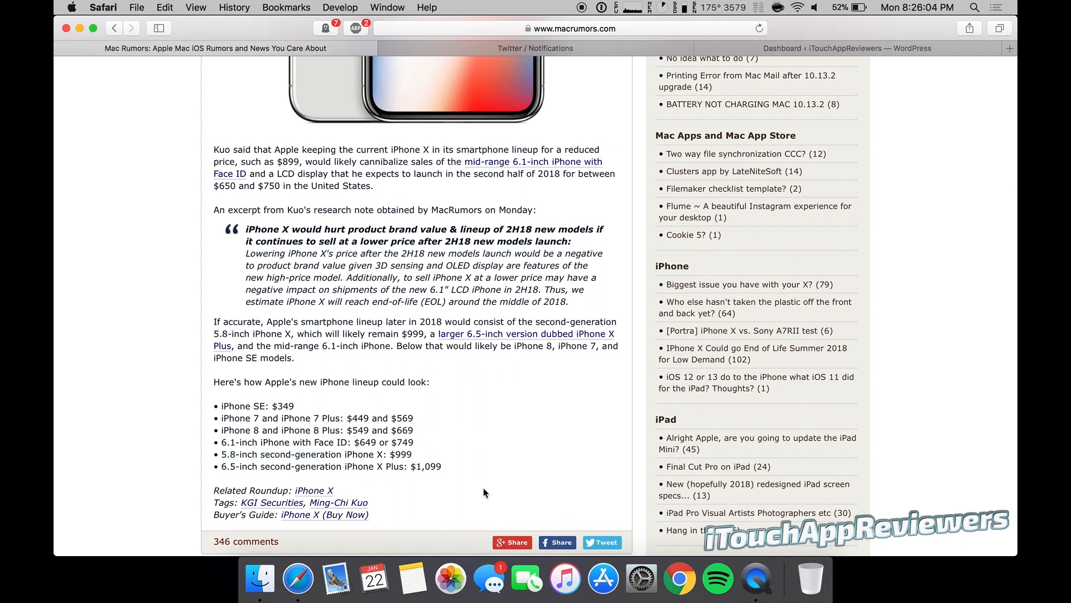
mouse_move(505, 460)
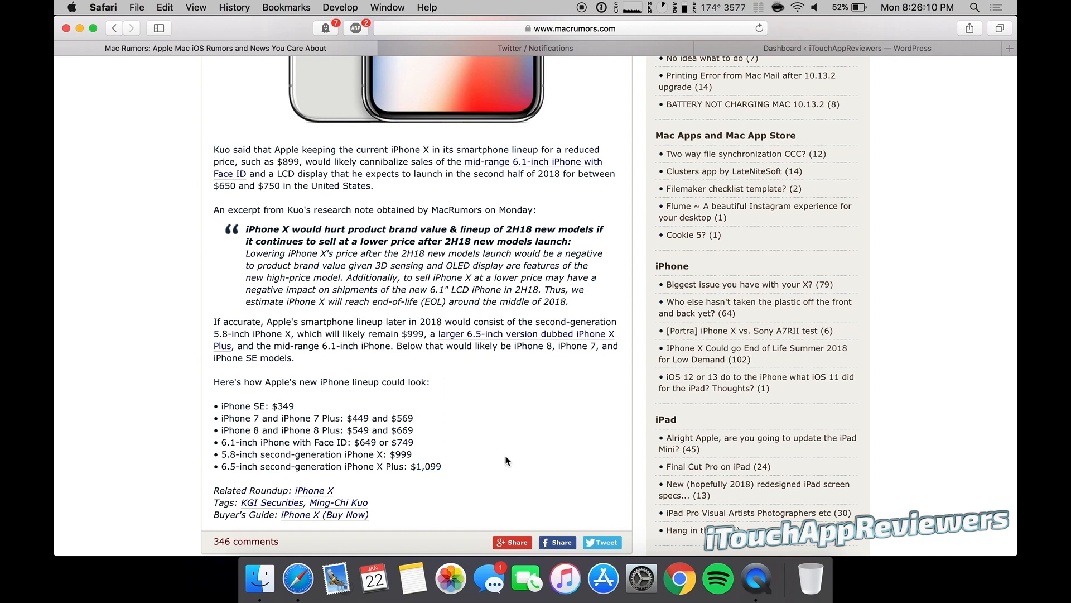
Step: Scroll past the iPhone X photo to Kuo's research note excerpt and the lineup paragraph
scroll("up", 3)
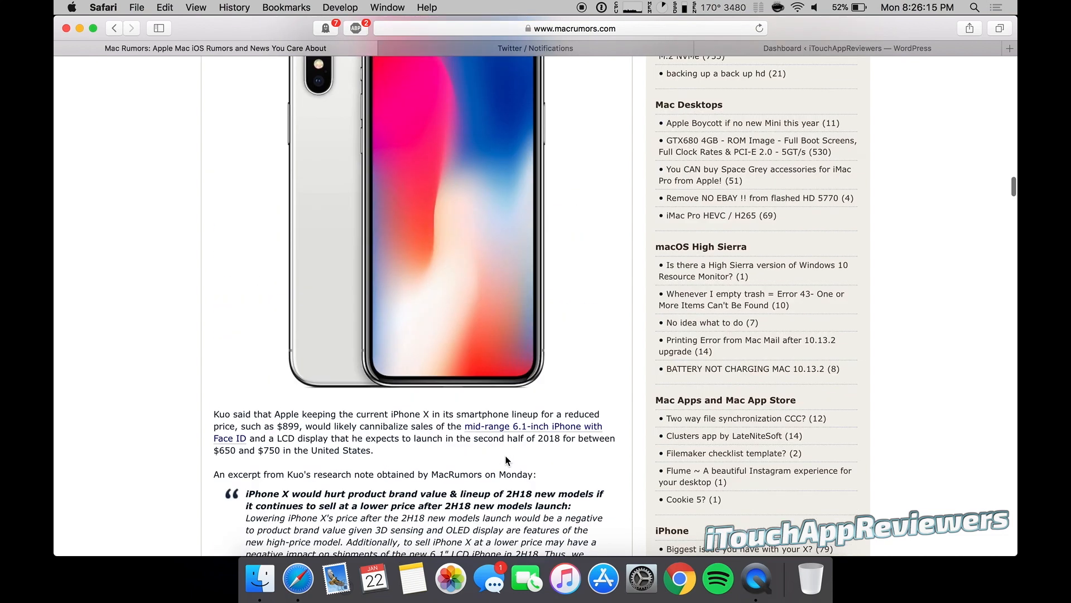
scroll("up", 3)
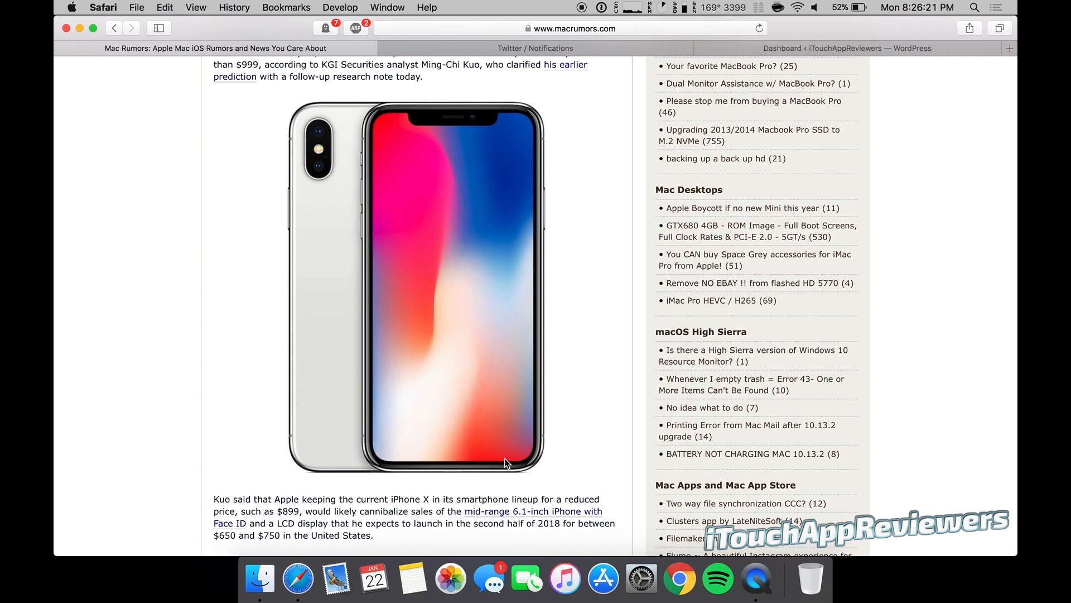
mouse_move(432, 251)
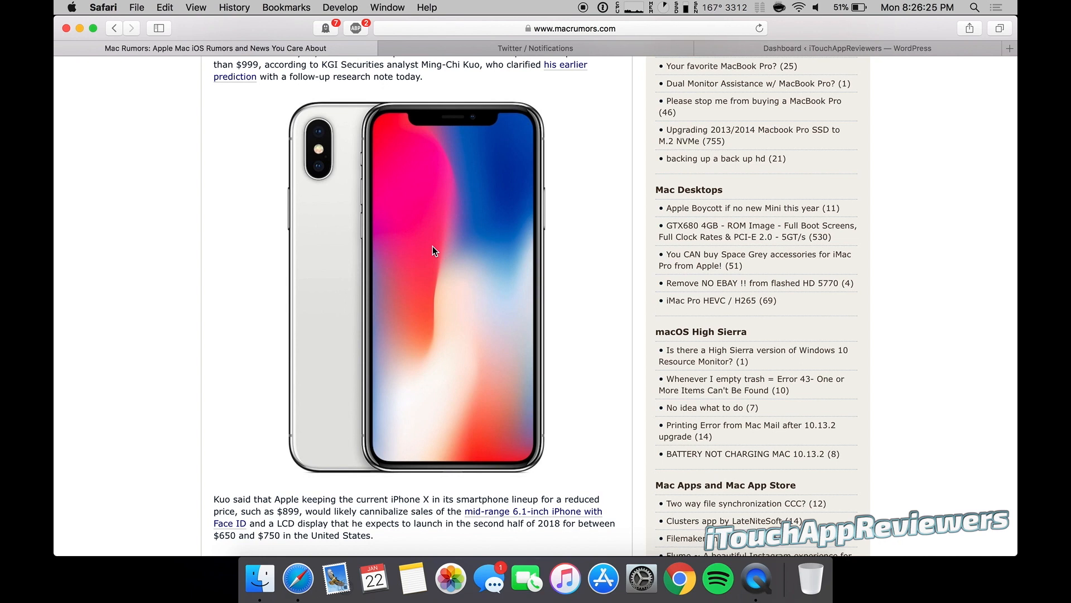
mouse_move(384, 281)
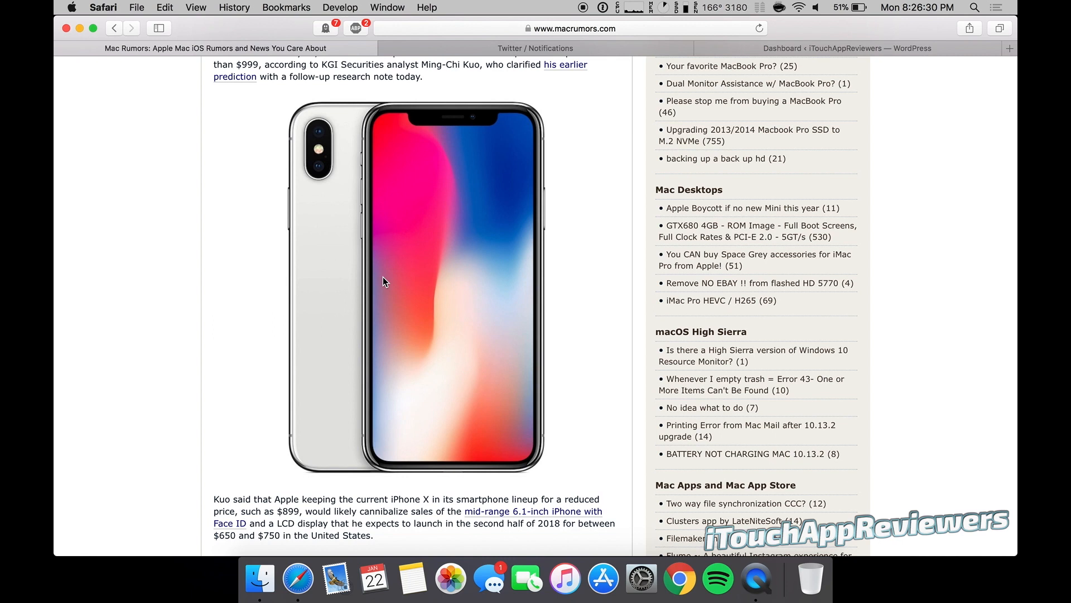
scroll("up", 3)
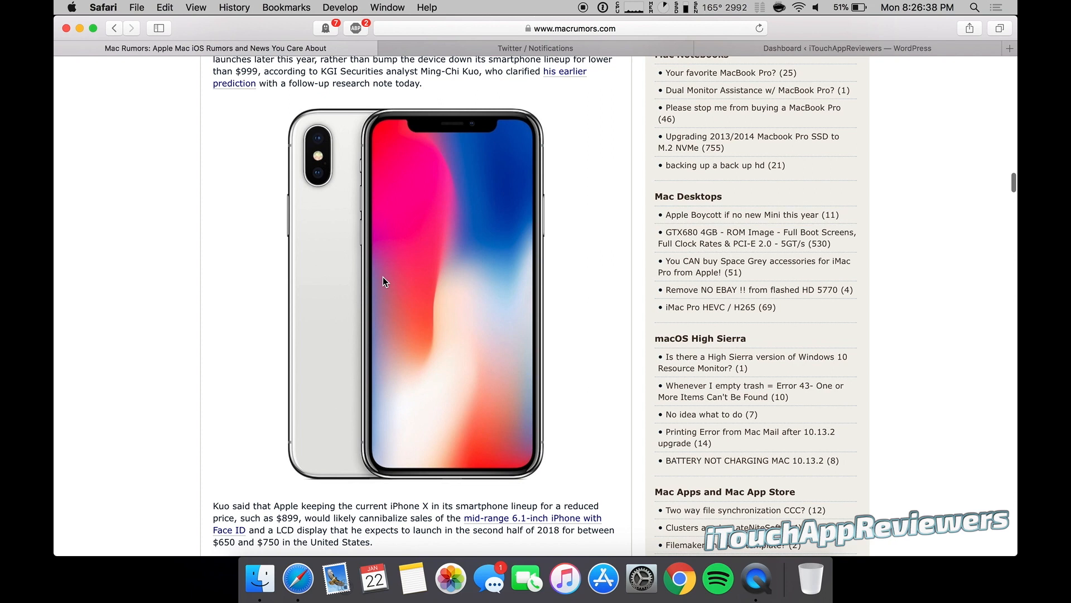
scroll("down", 3)
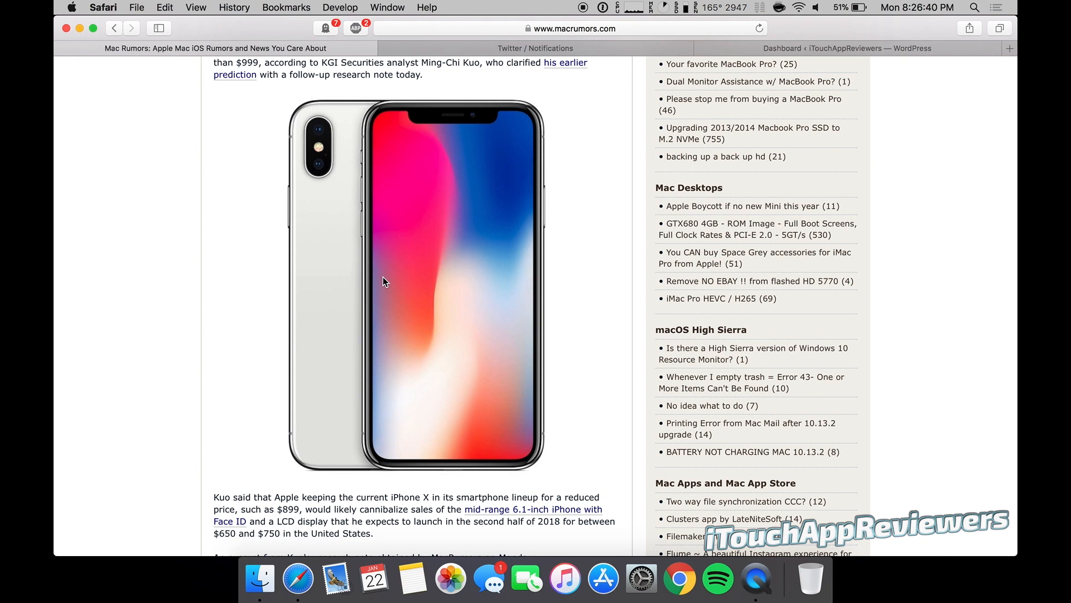
mouse_move(450, 388)
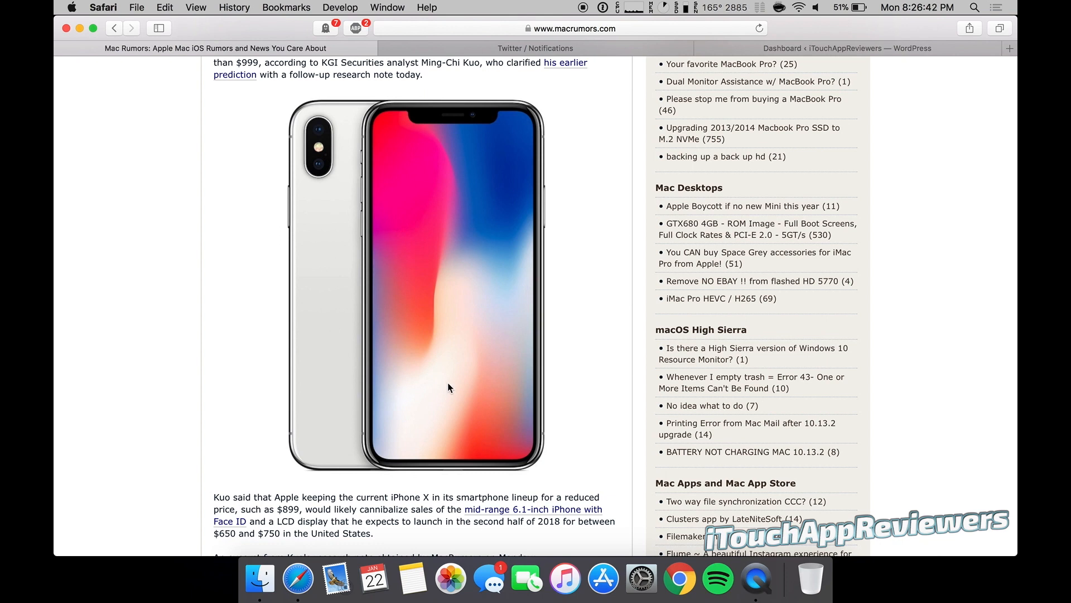
mouse_move(413, 298)
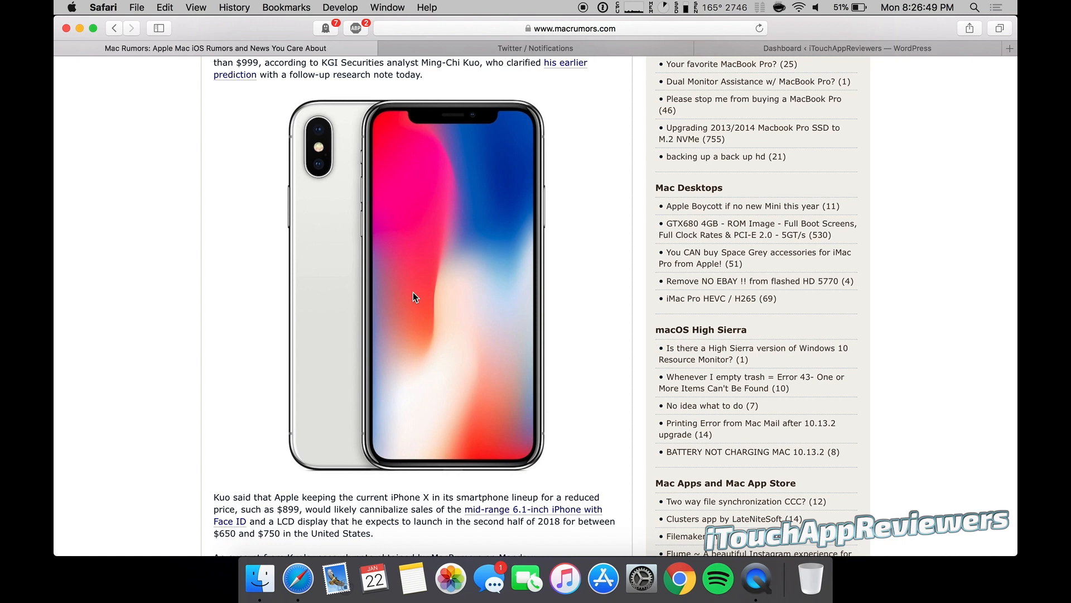
scroll("down", 3)
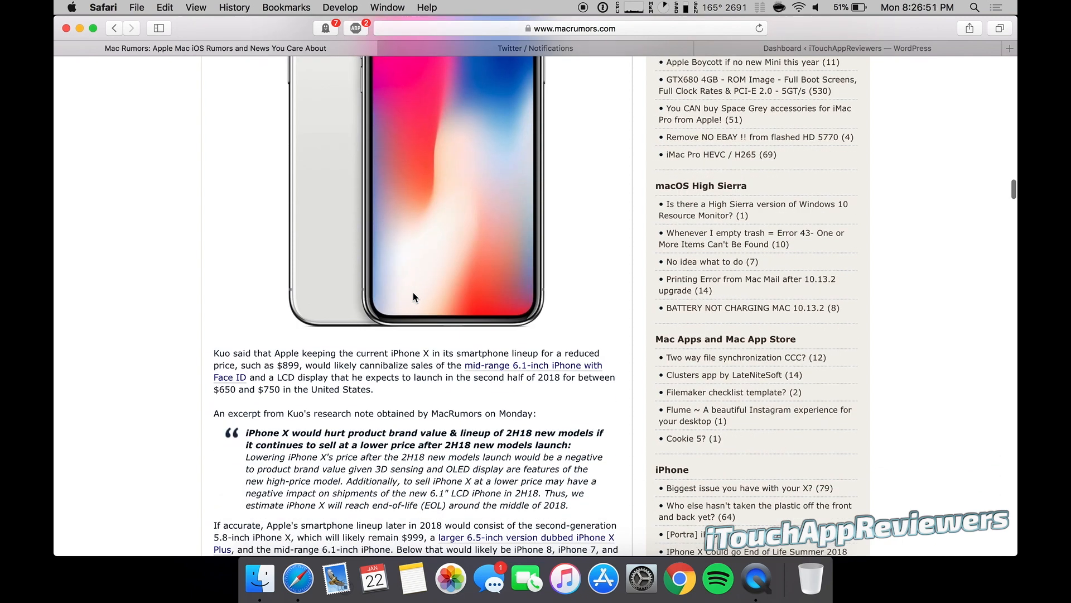
Step: Highlight the 6.1-inch iPhone price line in the lineup list, then clear the selection
scroll("down", 3)
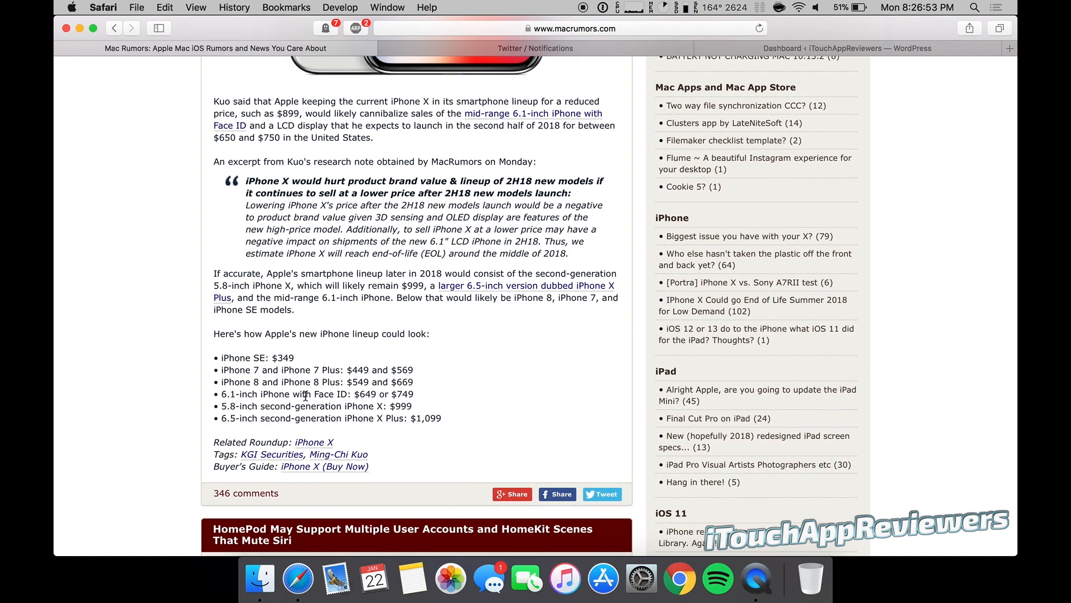
double_click(287, 394)
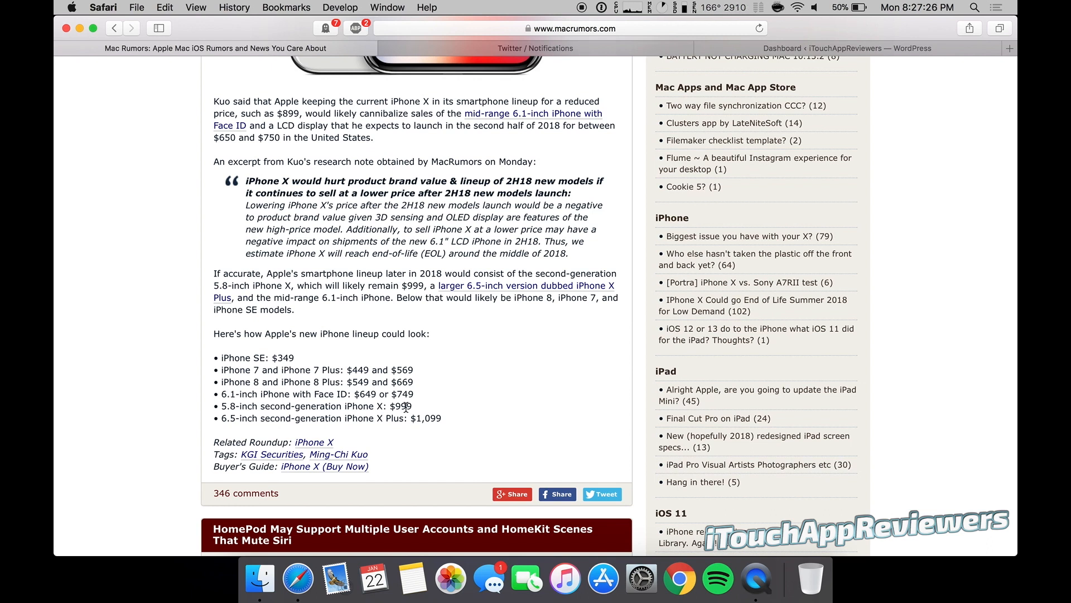
mouse_move(321, 417)
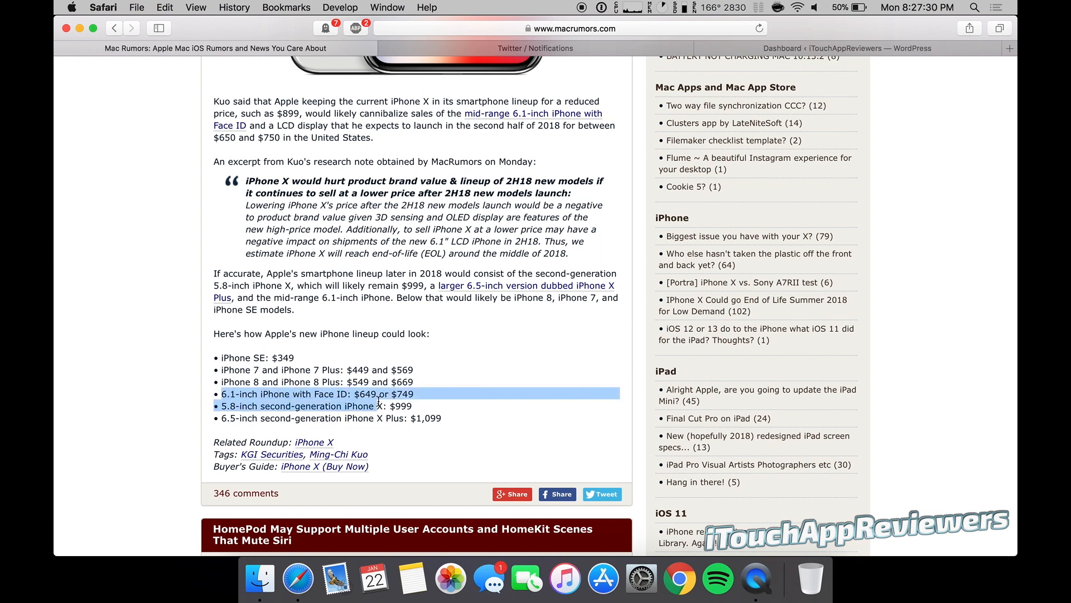
left_click(332, 382)
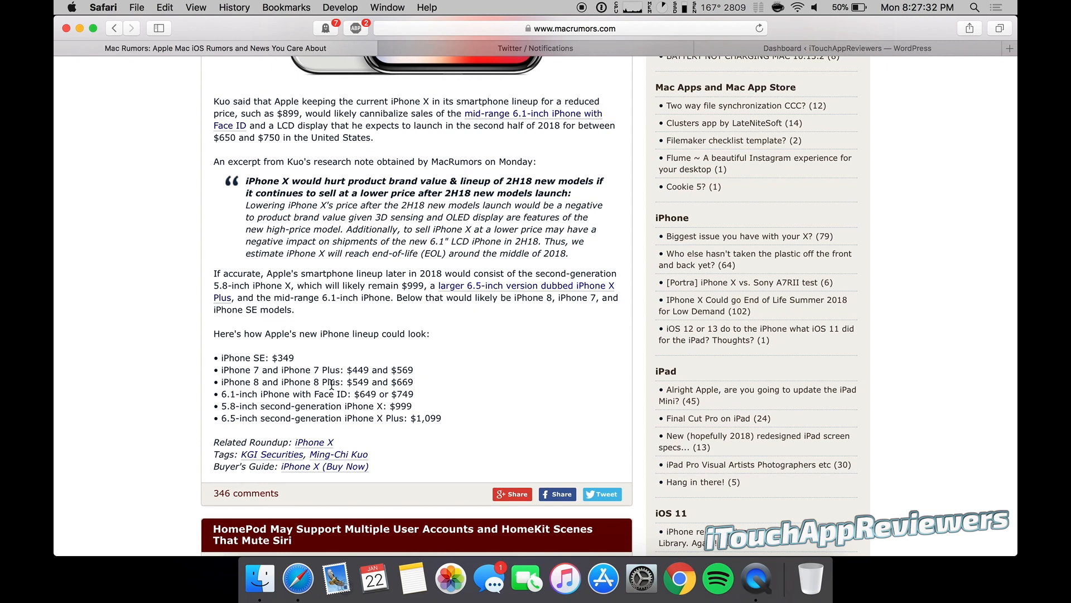
scroll("up", 3)
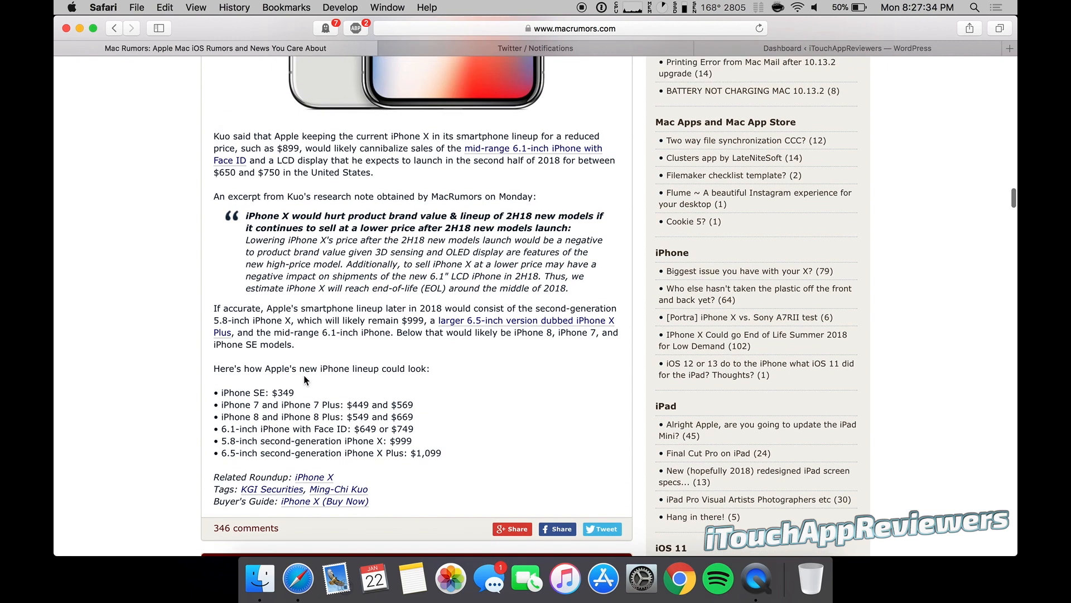
mouse_move(279, 390)
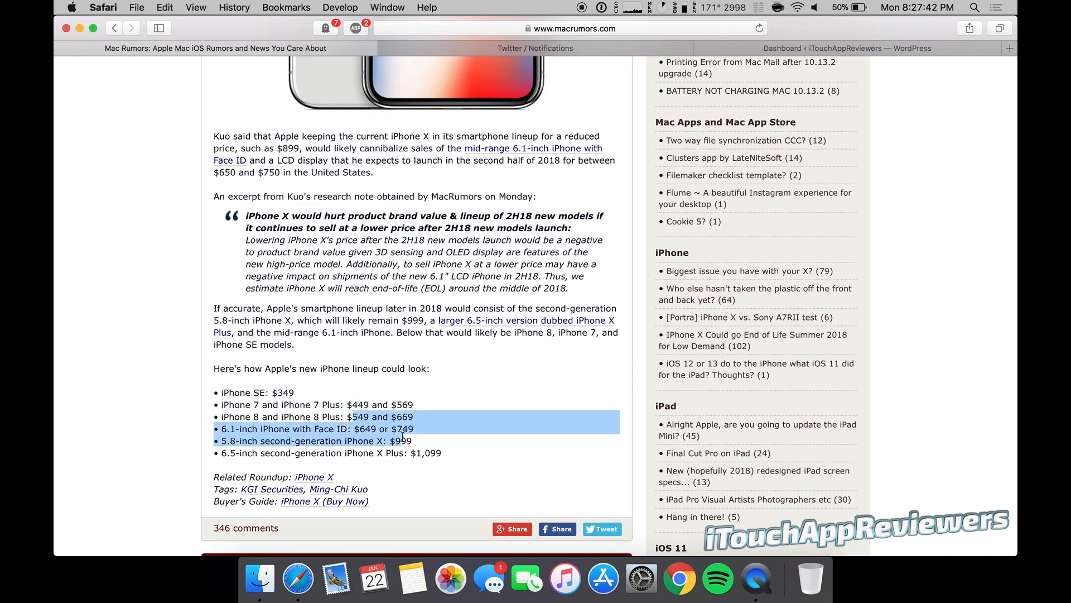
left_click(430, 469)
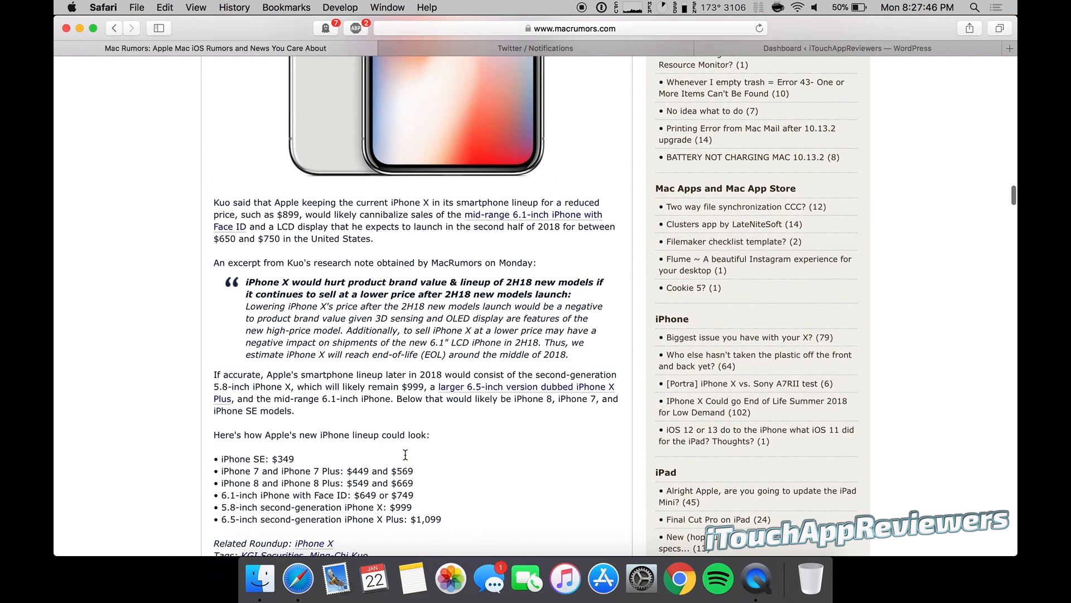
Step: Scroll back to the article headline and opening paragraph above the iPhone X photo
scroll("down", 3)
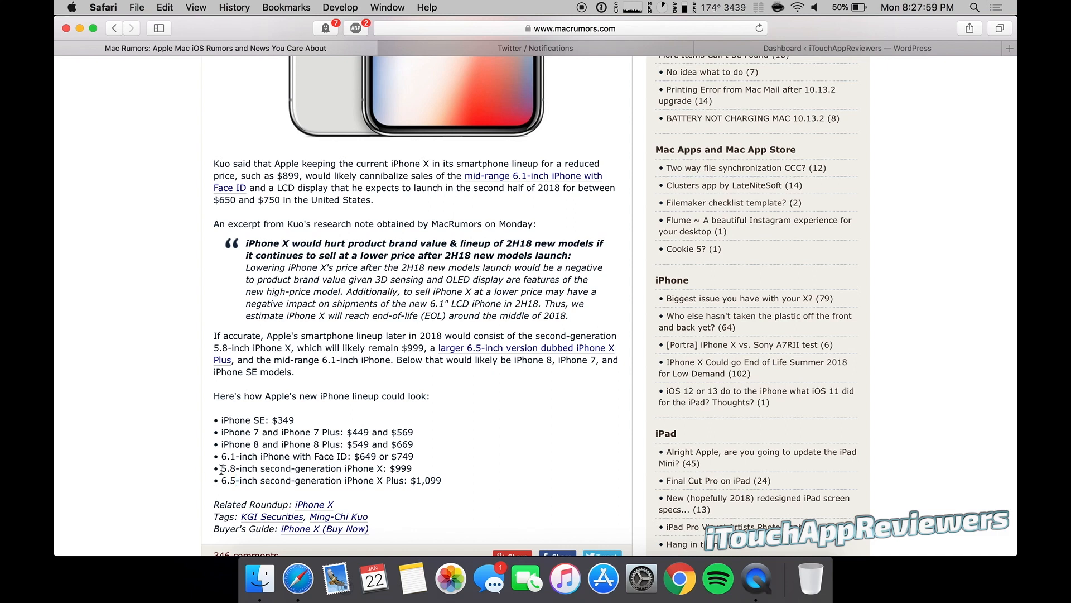
scroll("up", 3)
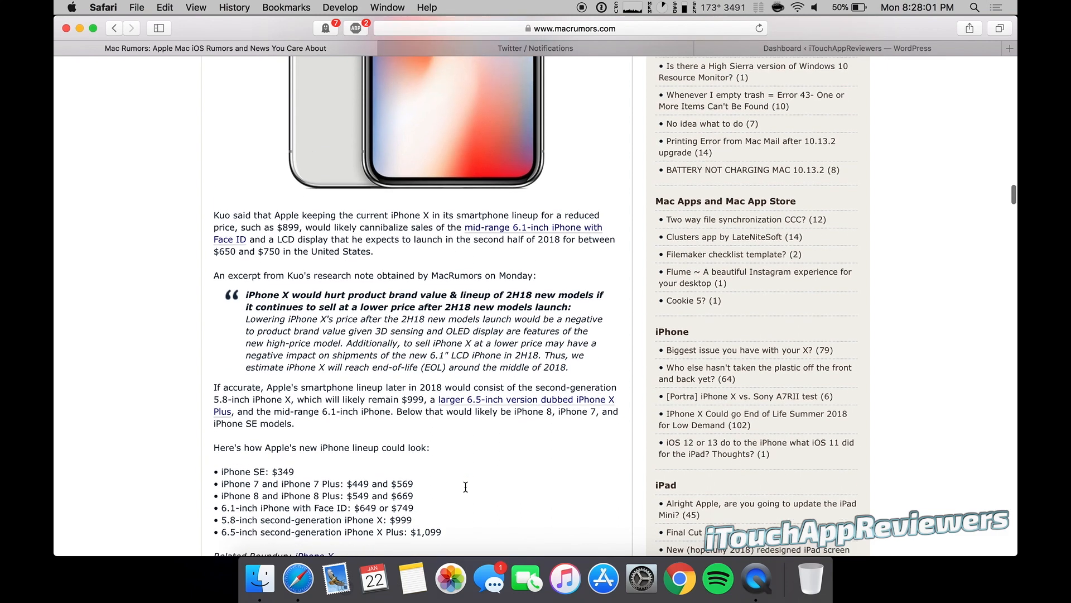
scroll("down", 3)
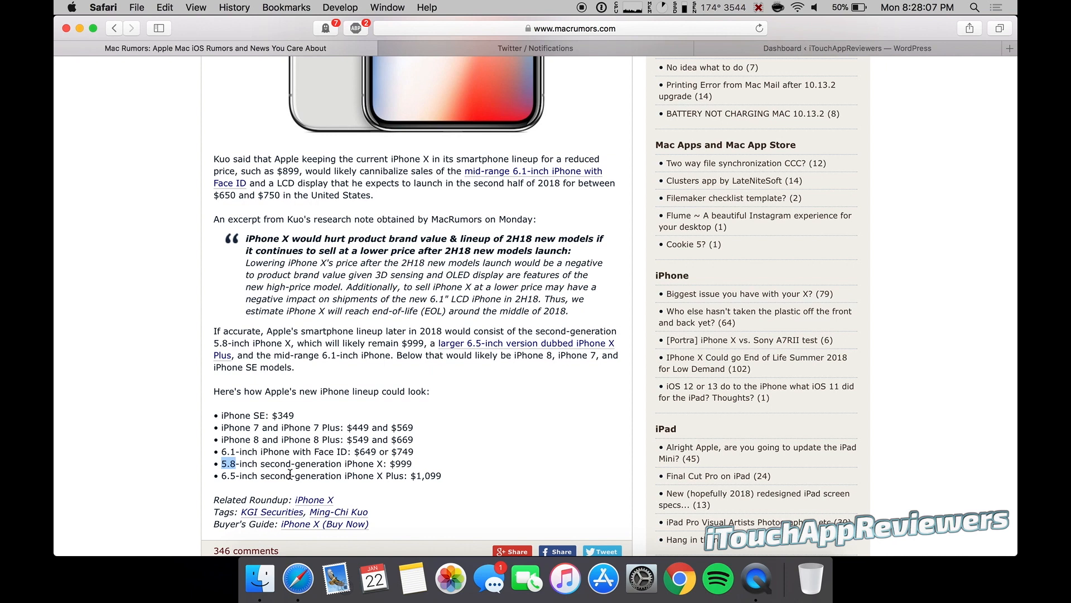
scroll("up", 3)
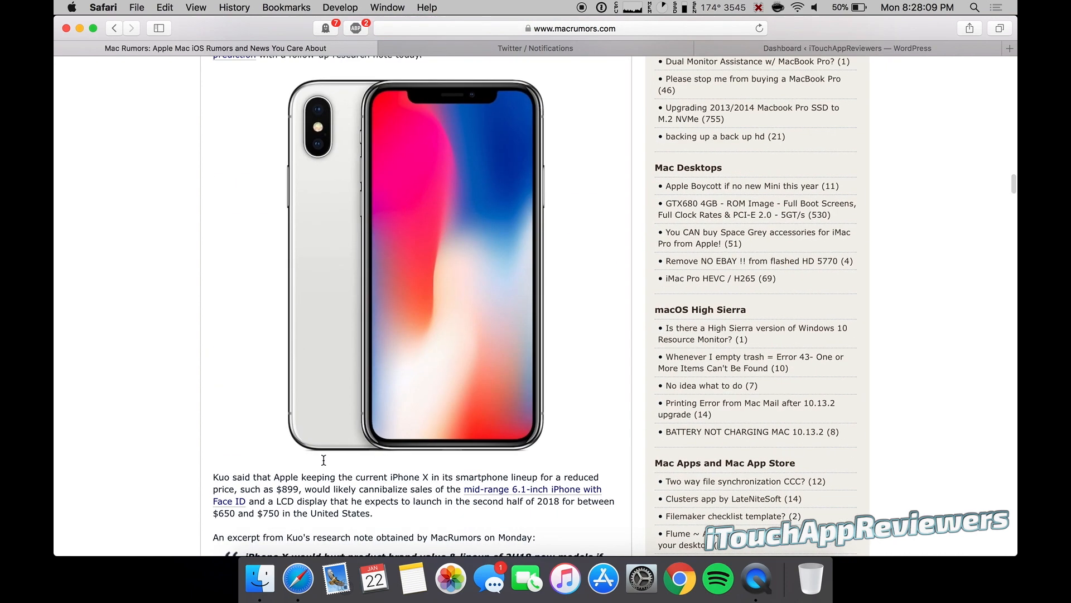
scroll("up", 3)
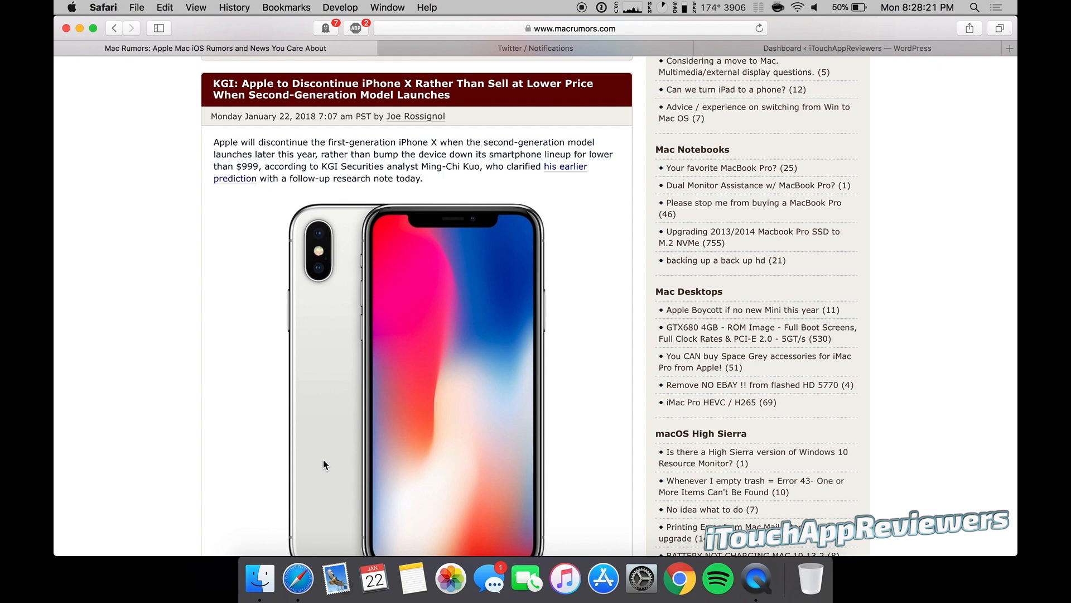
mouse_move(288, 315)
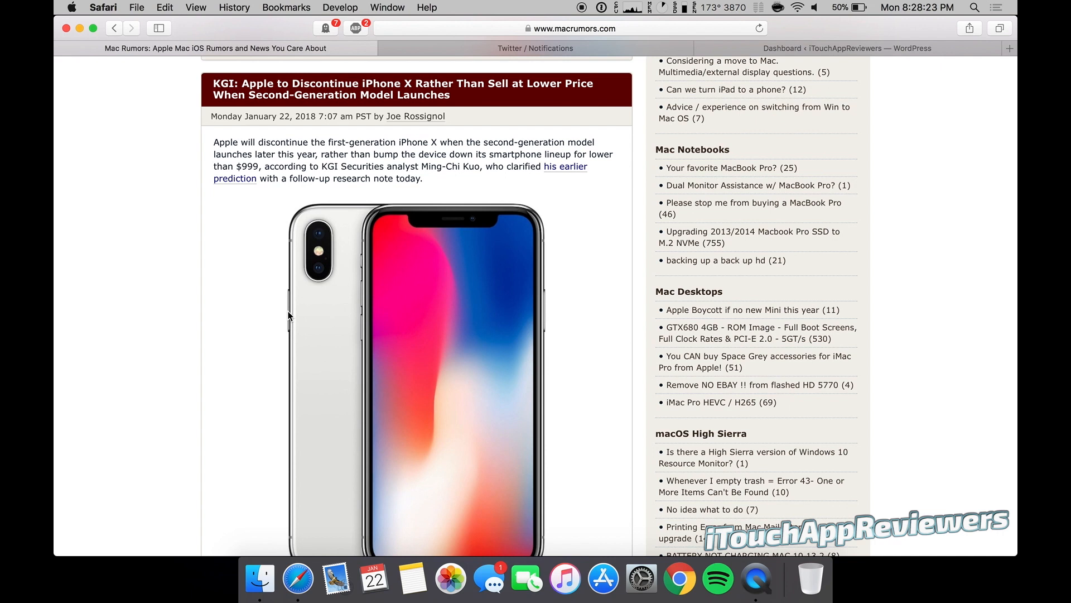